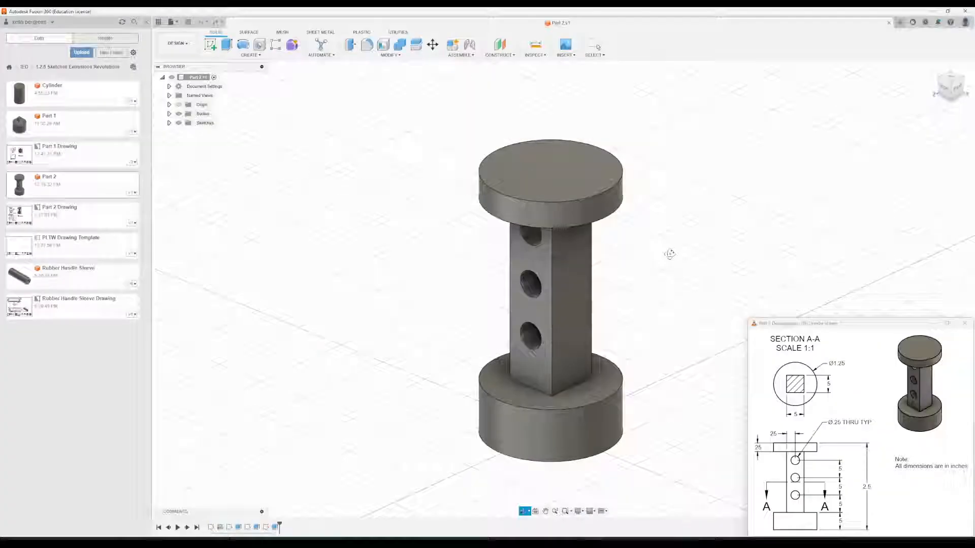
# - Start a new blank design from the File menu
pyautogui.click(173, 21)
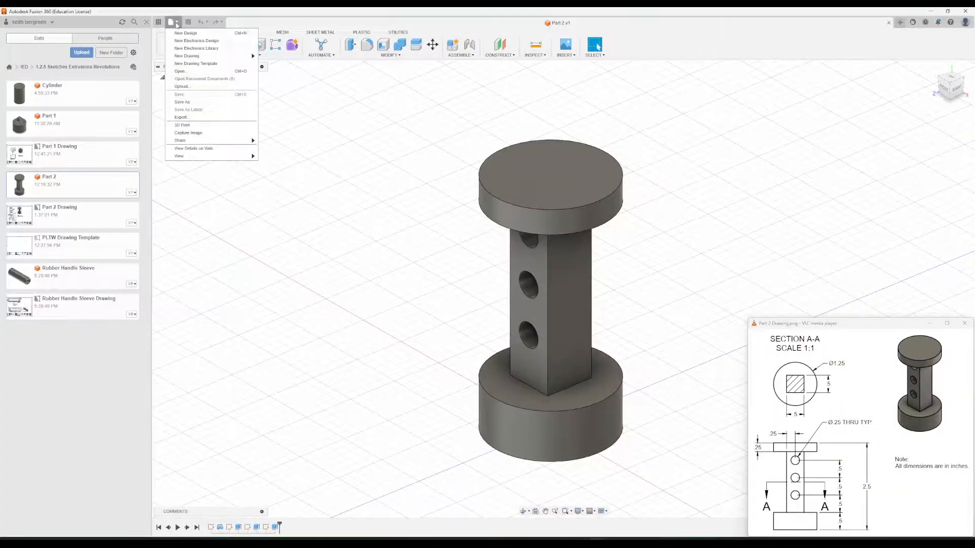
pyautogui.click(185, 32)
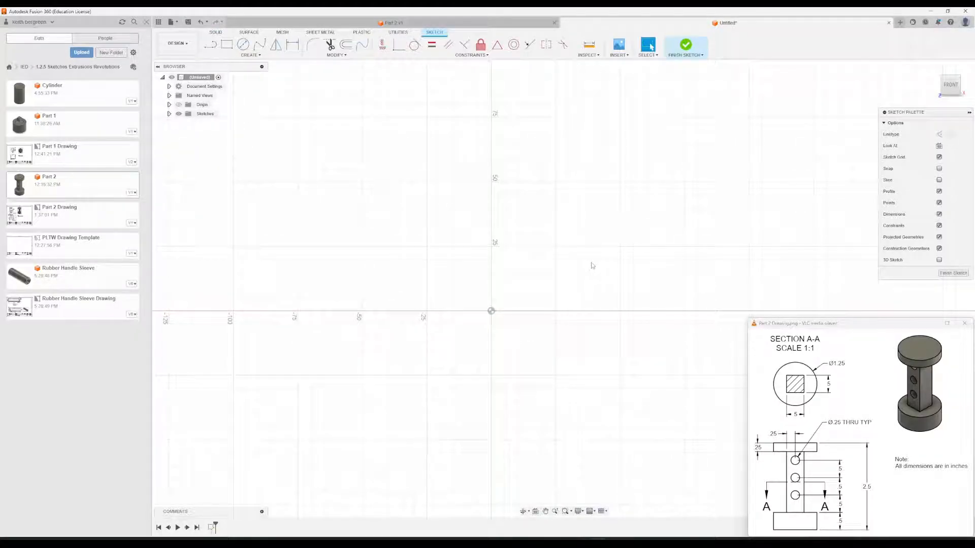
pyautogui.moveTo(912, 473)
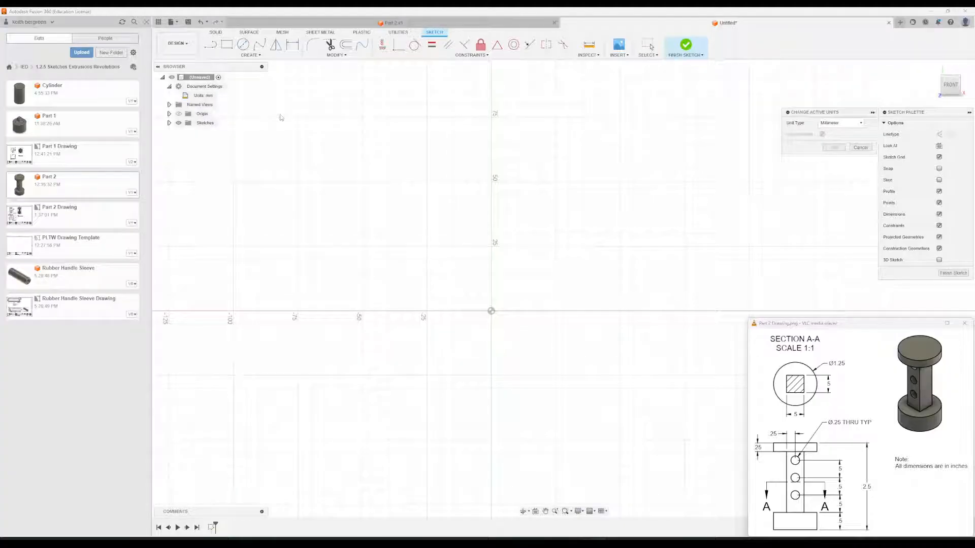
# - Set the design's unit type to inches in Document Settings
pyautogui.click(840, 123)
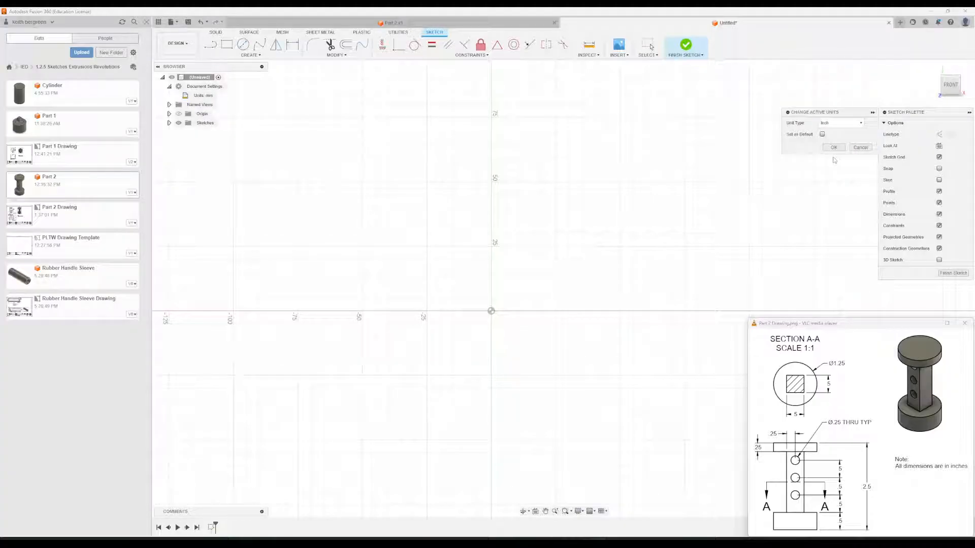
pyautogui.click(832, 147)
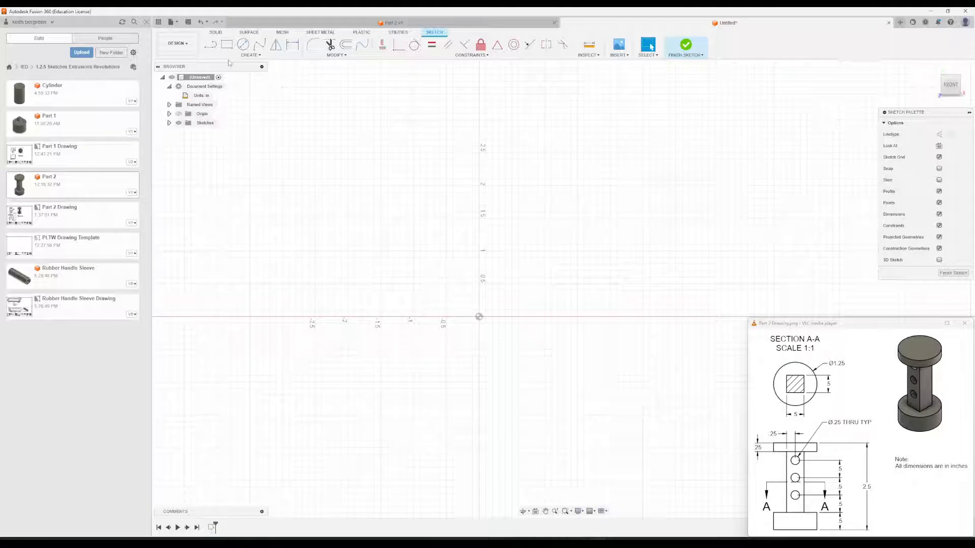
# - Draw a 0.625 by 0.5 inch 2-point rectangle from the origin and finish the sketch
pyautogui.click(227, 44)
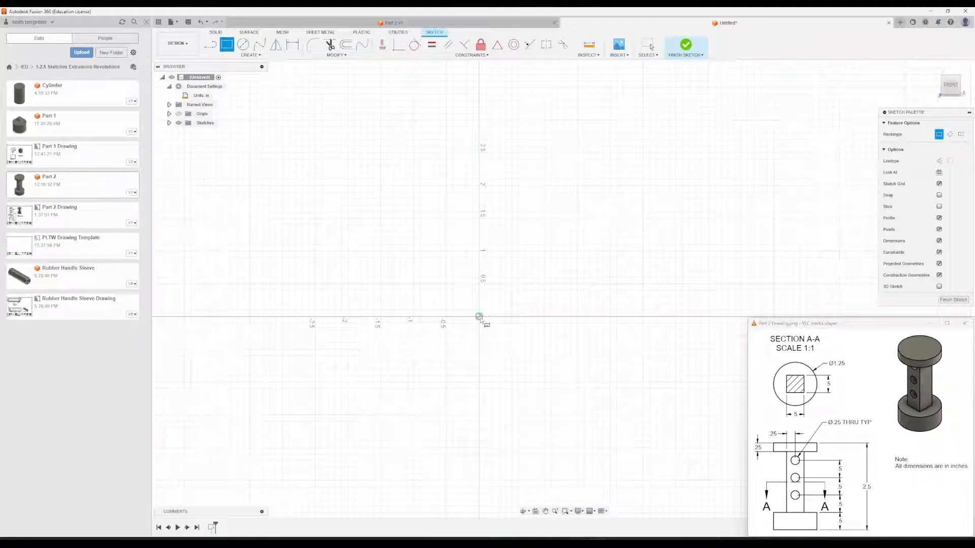
pyautogui.moveTo(478, 316); pyautogui.dragTo(550, 286)
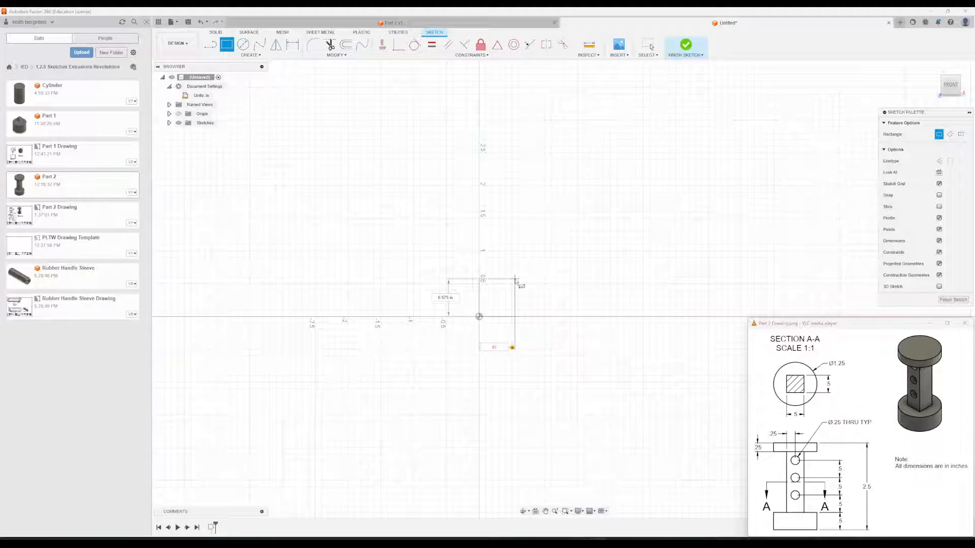
pyautogui.write('0.625 in')
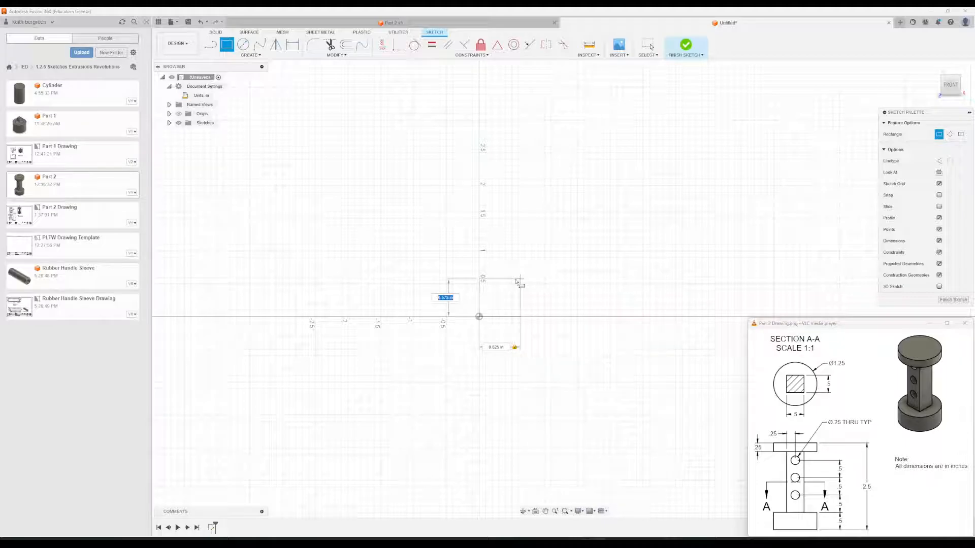
pyautogui.write('0')
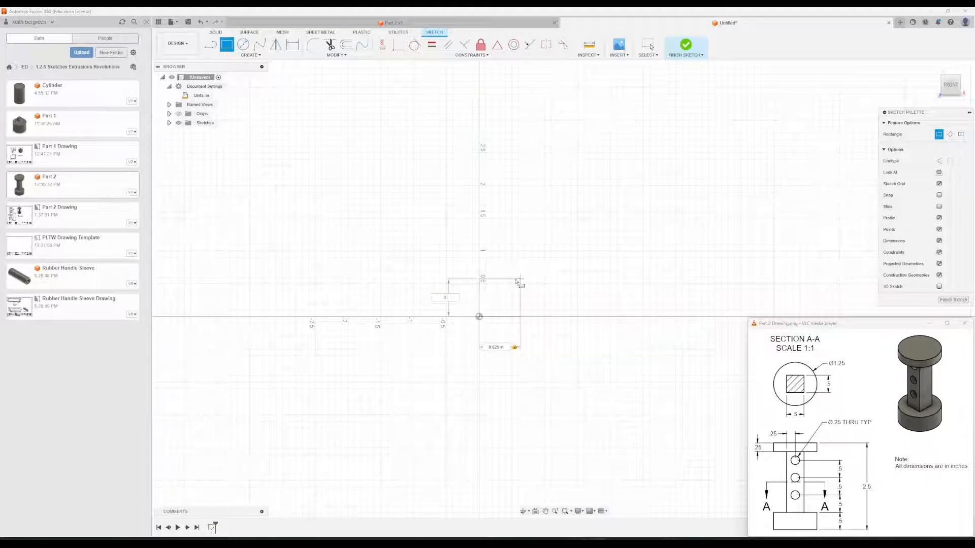
pyautogui.write('0.50')
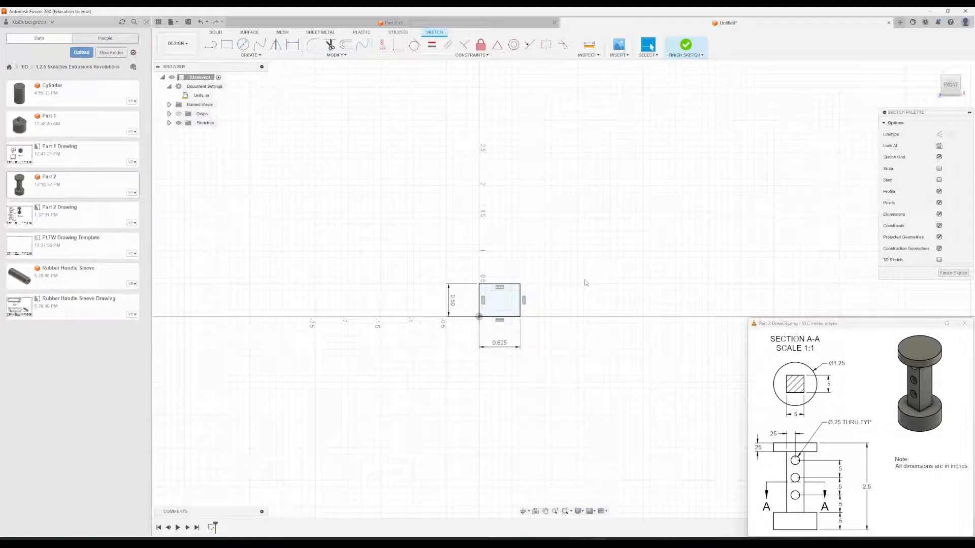
pyautogui.moveTo(685, 43)
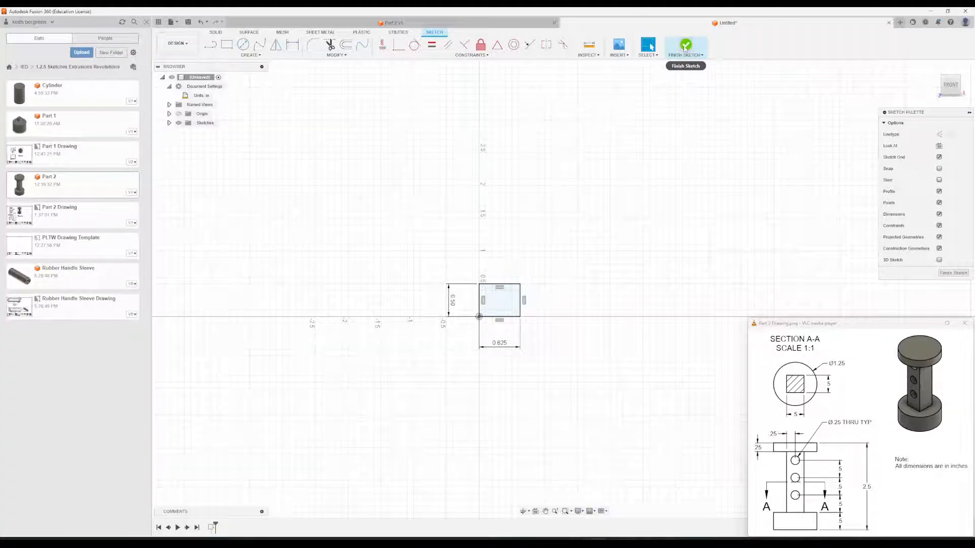
pyautogui.click(685, 45)
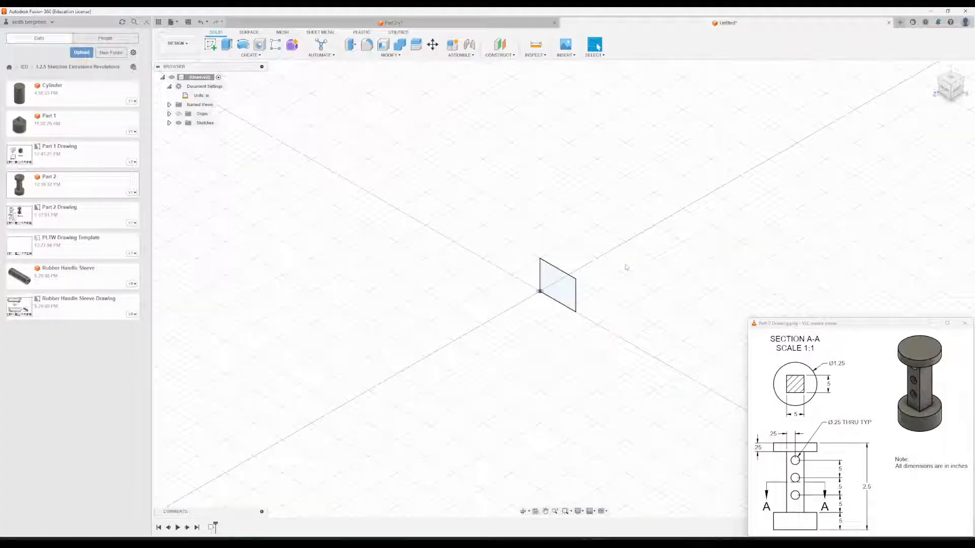
# - Revolve the rectangle profile 360 degrees about the vertical axis into a solid disc
pyautogui.click(243, 44)
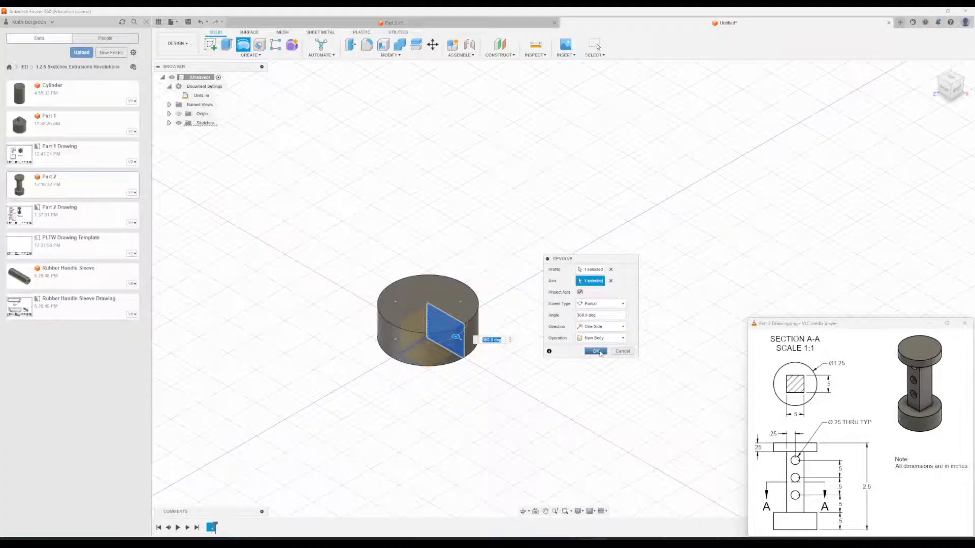
pyautogui.click(596, 351)
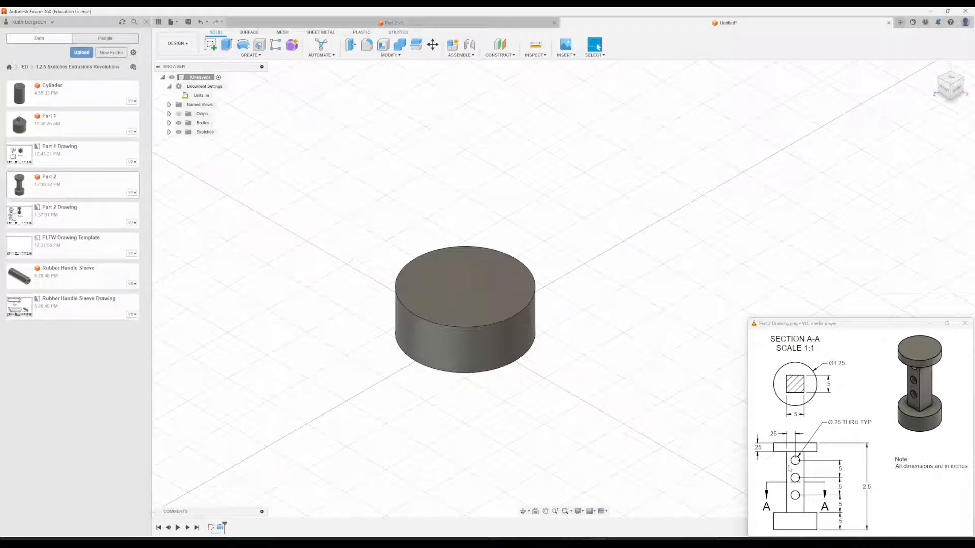
pyautogui.moveTo(533, 222)
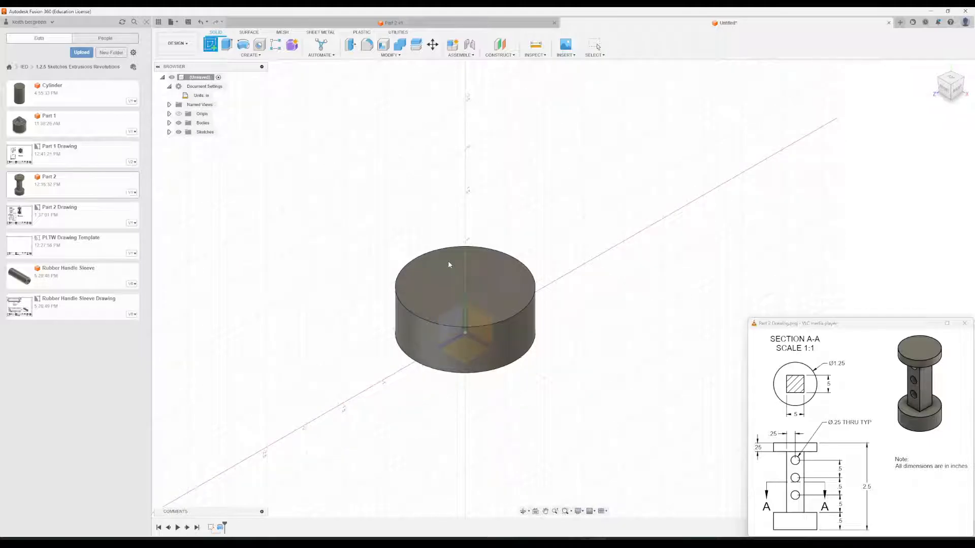
# - Draw a center rectangle square on the disc's top face and finish the sketch
pyautogui.click(448, 283)
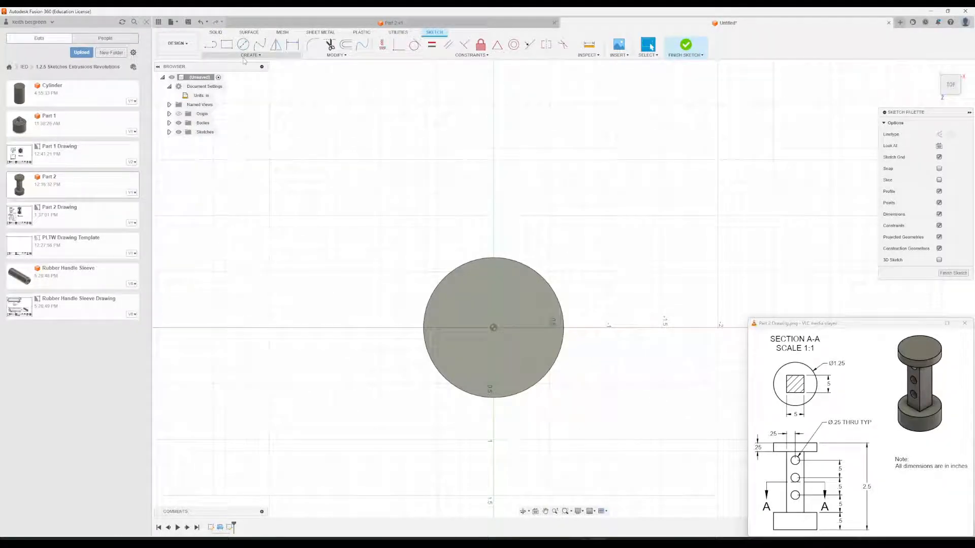
pyautogui.click(251, 55)
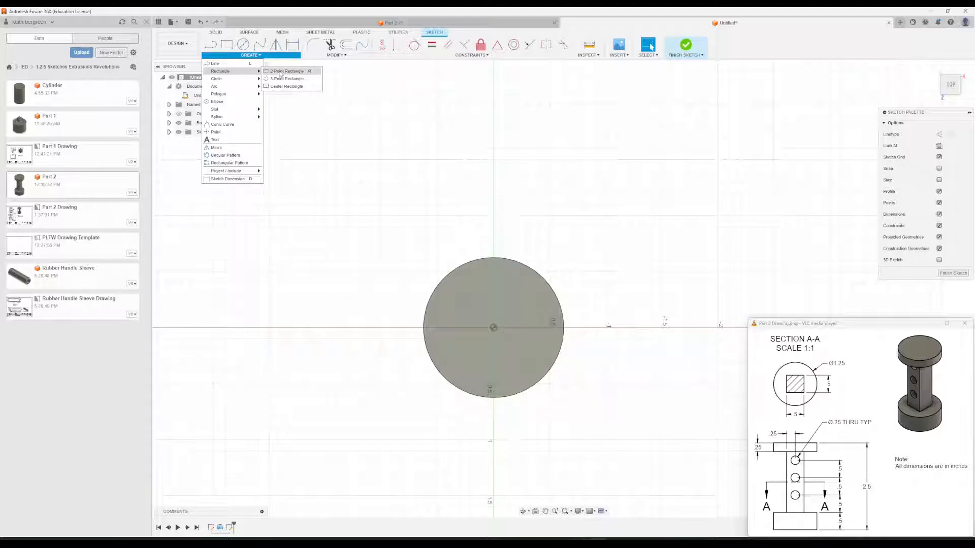
pyautogui.click(286, 70)
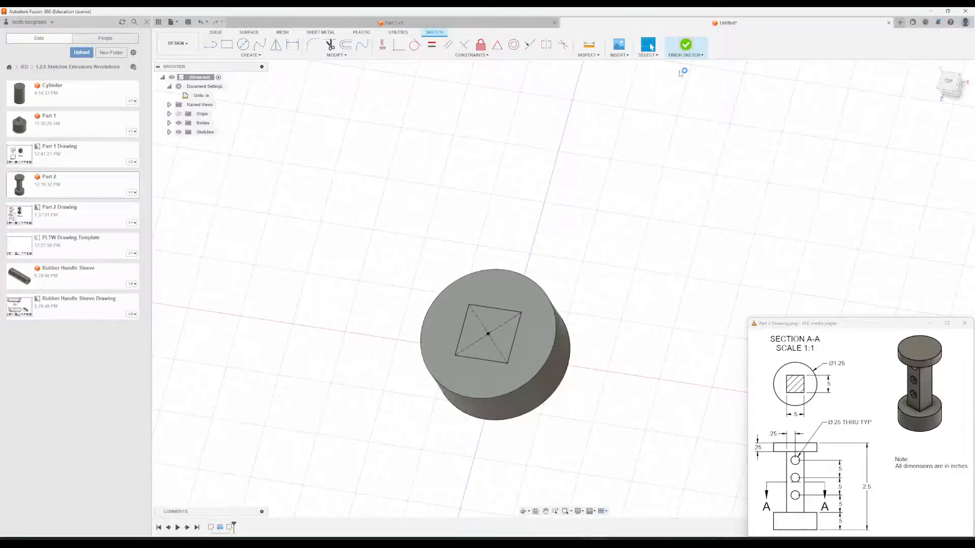
pyautogui.click(686, 48)
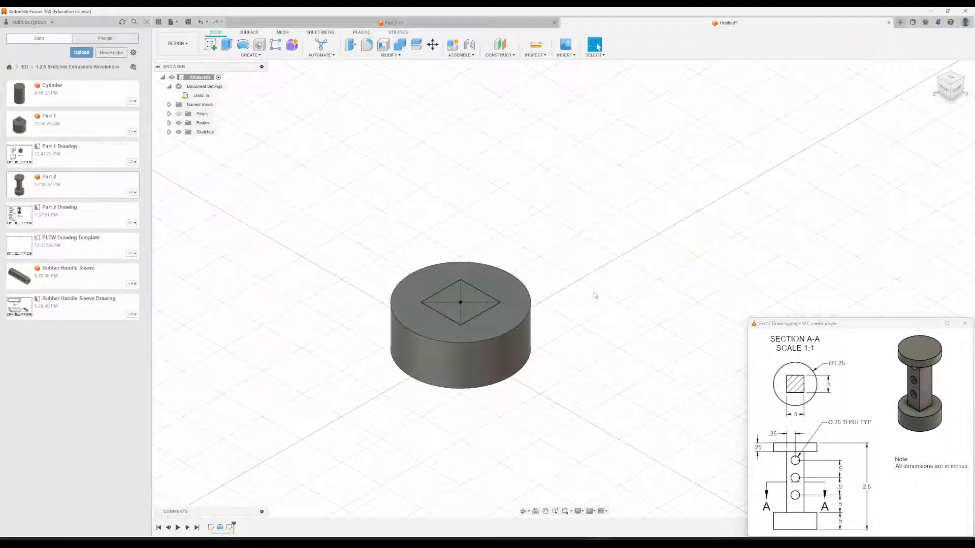
# - Extrude the square 1.75 in upward as a joined column and pick its top face for a sketch
pyautogui.click(218, 44)
pyautogui.write('1.75')
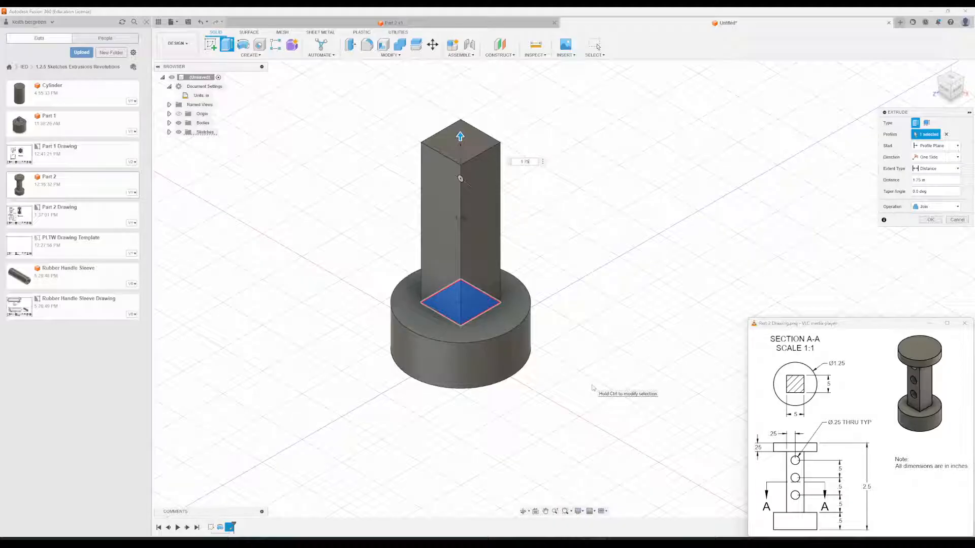
pyautogui.click(929, 219)
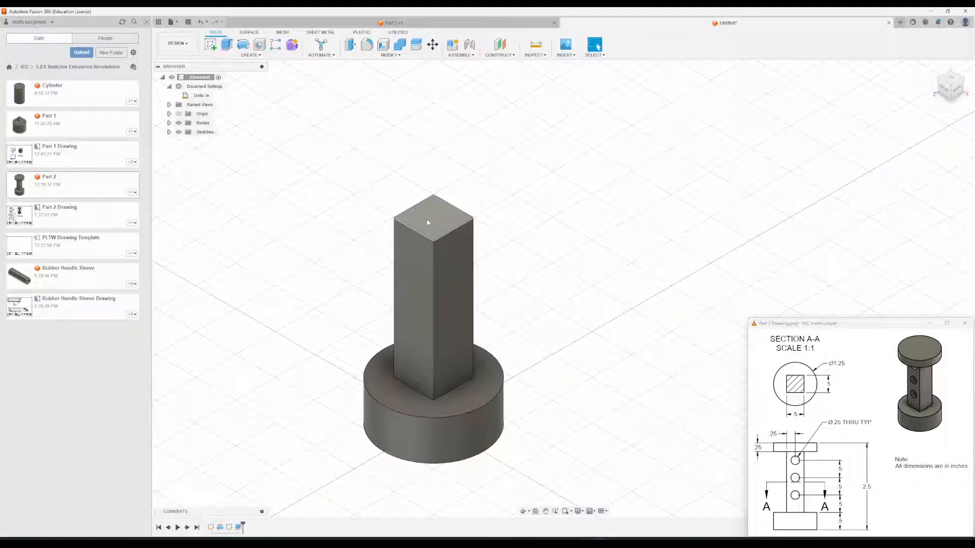
pyautogui.click(432, 214)
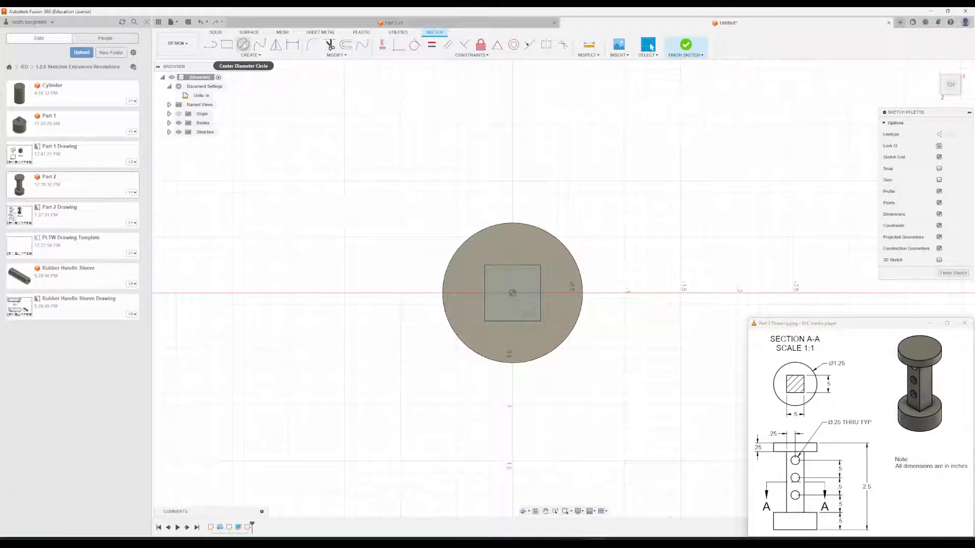
# - Draw a 1.25 in center-diameter circle on the column's top and finish the sketch
pyautogui.click(242, 44)
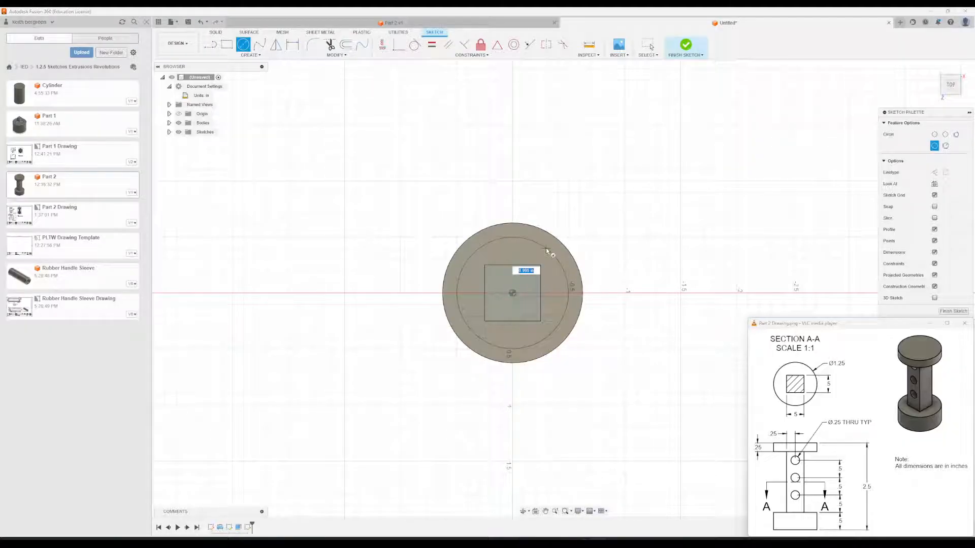
pyautogui.moveTo(547, 251)
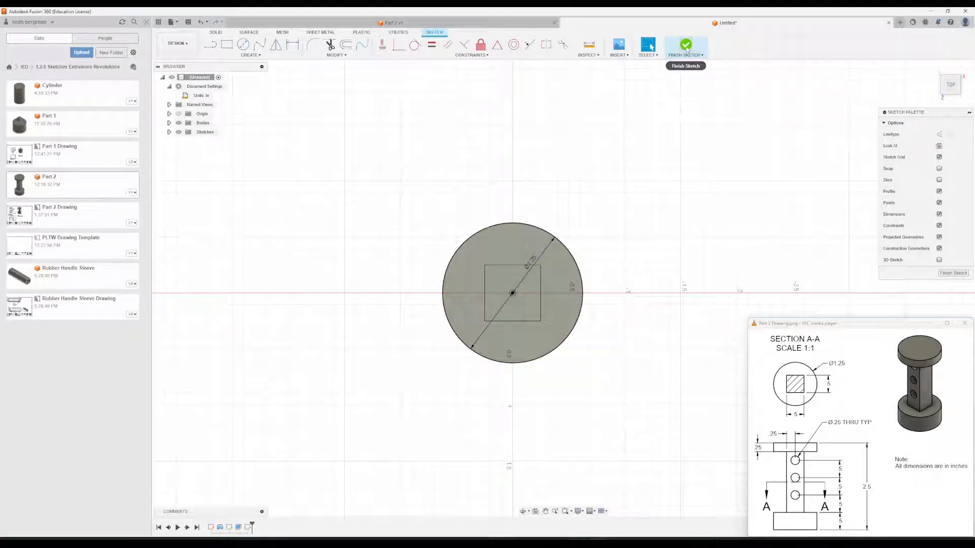
pyautogui.click(685, 47)
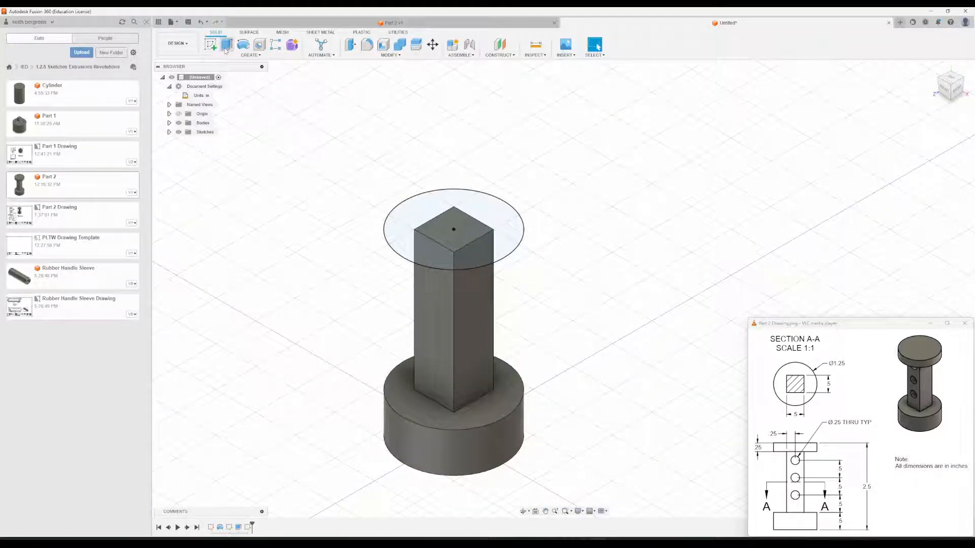
# - Extrude the top circle upward to the disc thickness, forming the spool's top cylinder
pyautogui.click(214, 43)
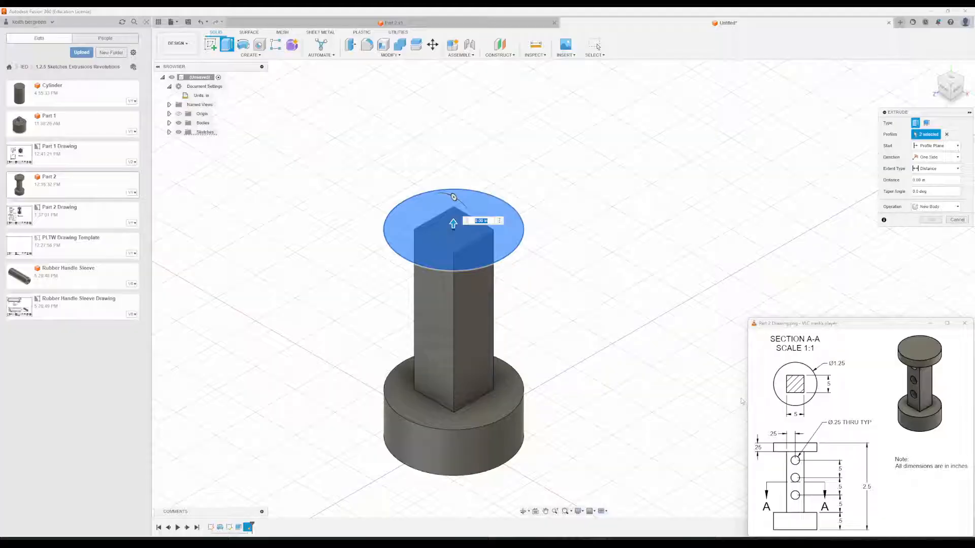
pyautogui.moveTo(453, 222); pyautogui.dragTo(452, 200)
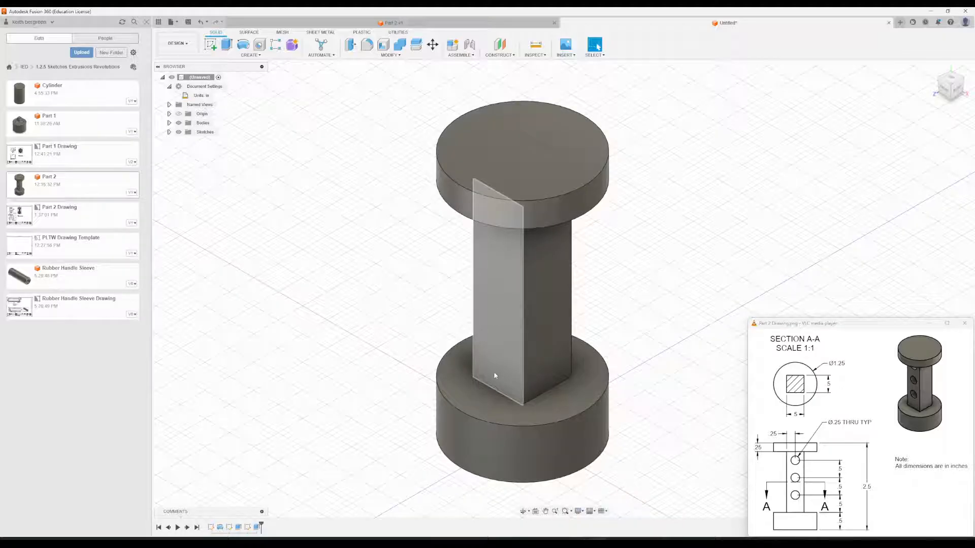
# - Begin a sketch on the vertical mid-plane through the column
pyautogui.click(493, 272)
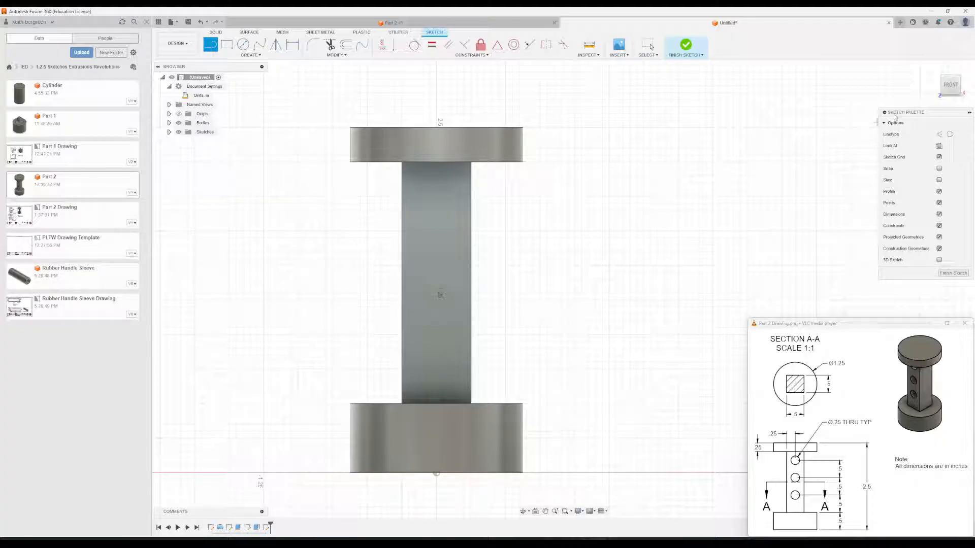
pyautogui.moveTo(940, 134)
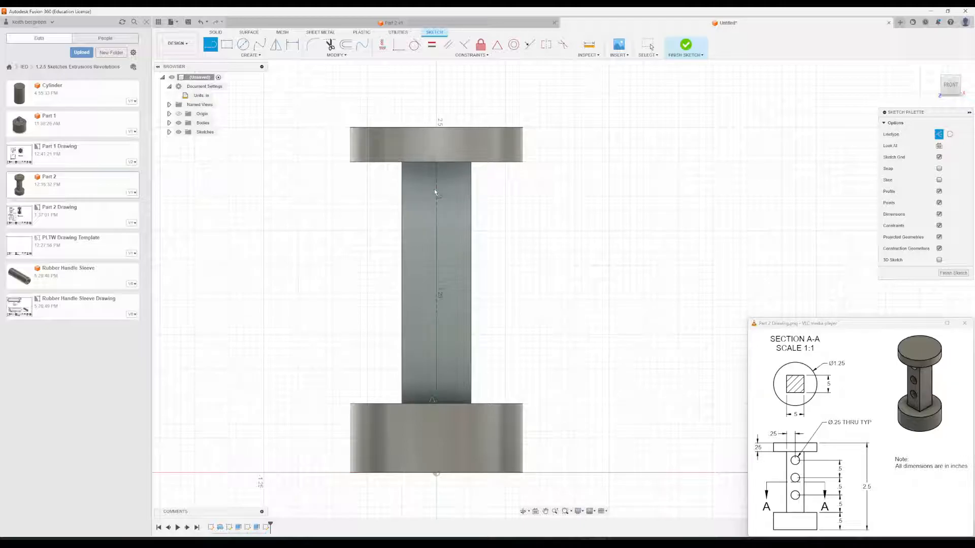
pyautogui.moveTo(602, 362)
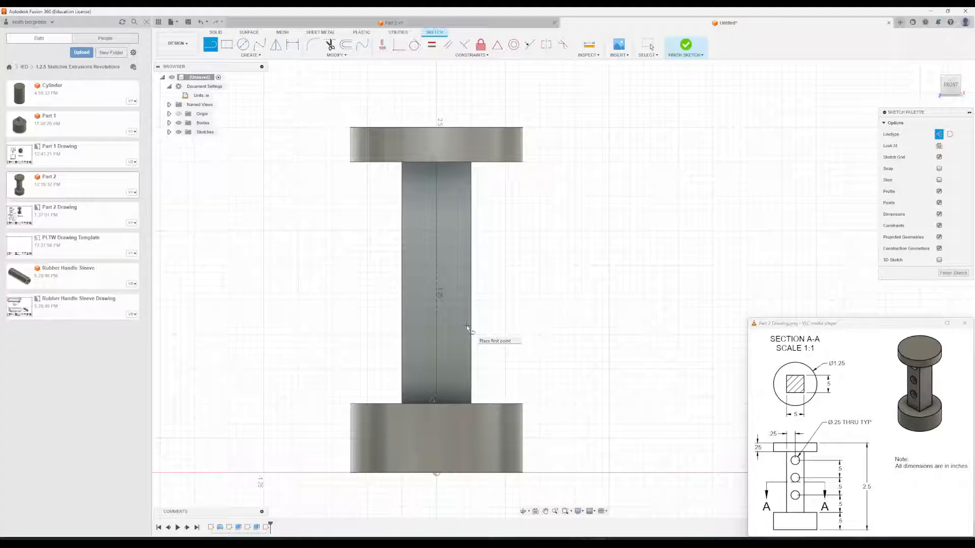
pyautogui.moveTo(459, 334)
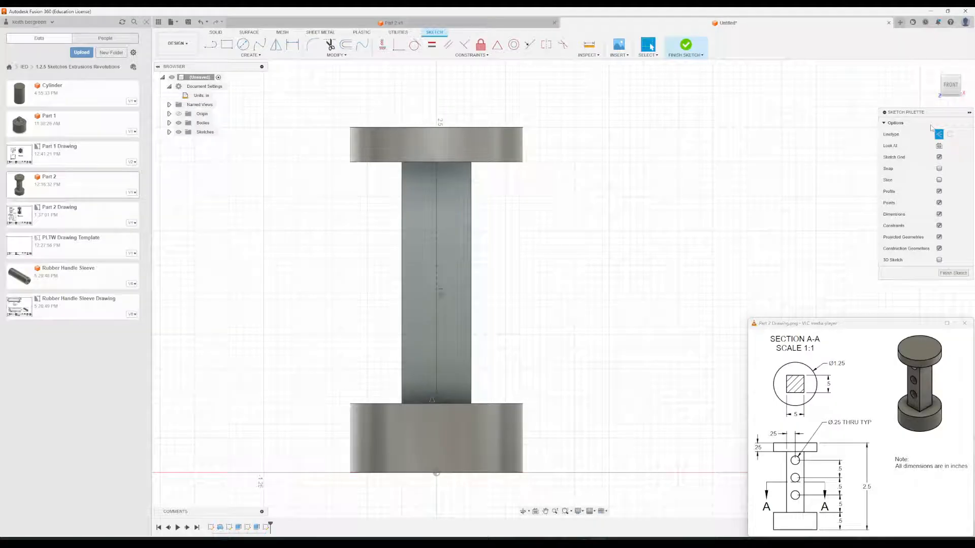
pyautogui.moveTo(938, 134)
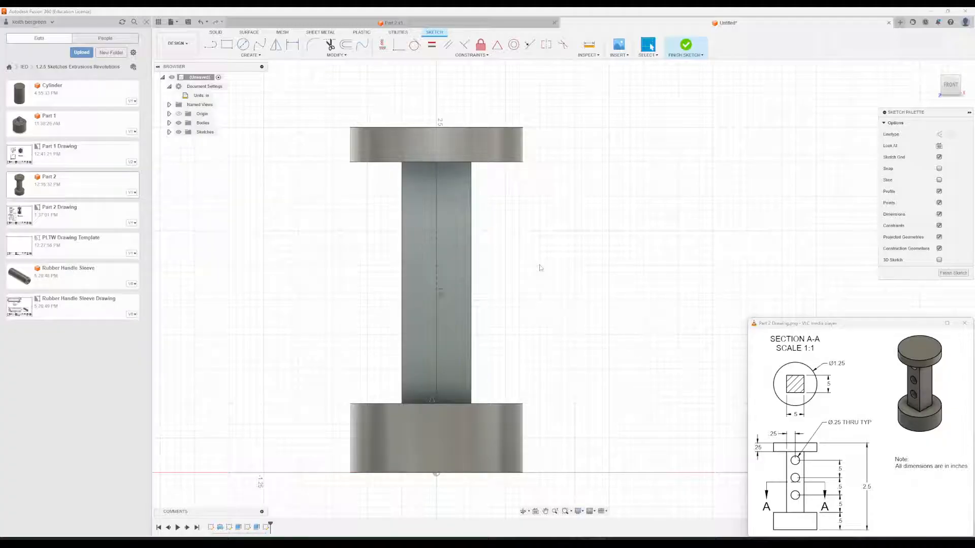
pyautogui.moveTo(243, 43)
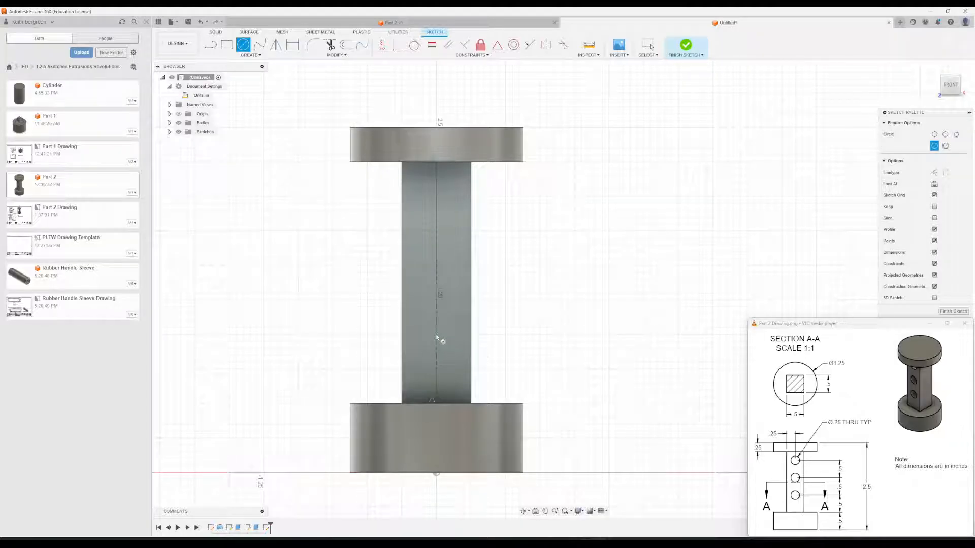
# - Place three 0.25 in diameter circles along the column's centerline for the holes
pyautogui.click(436, 339)
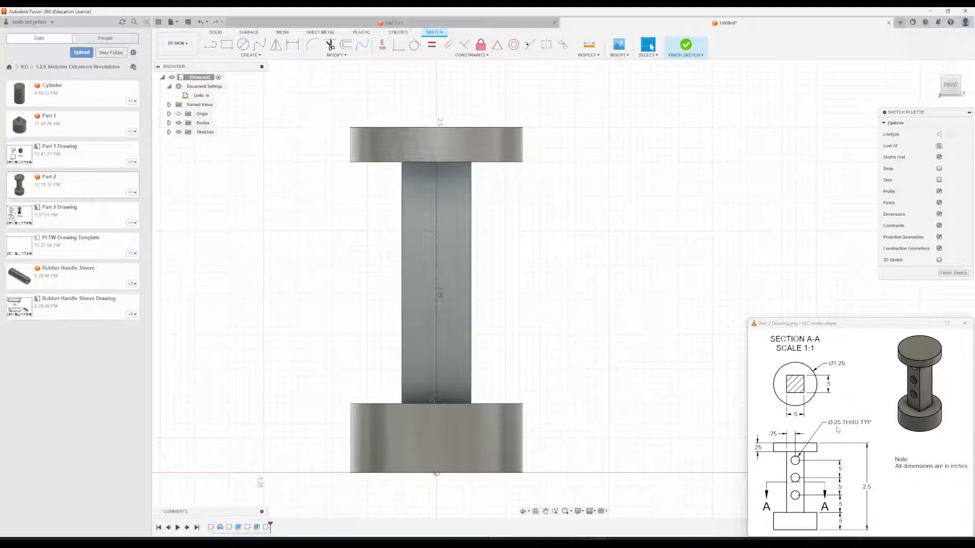
pyautogui.click(243, 44)
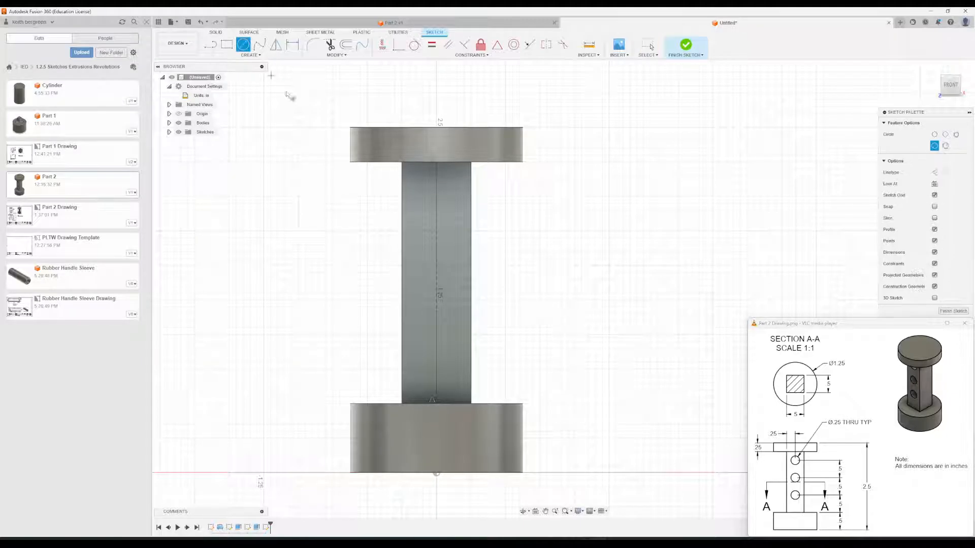
pyautogui.click(435, 328)
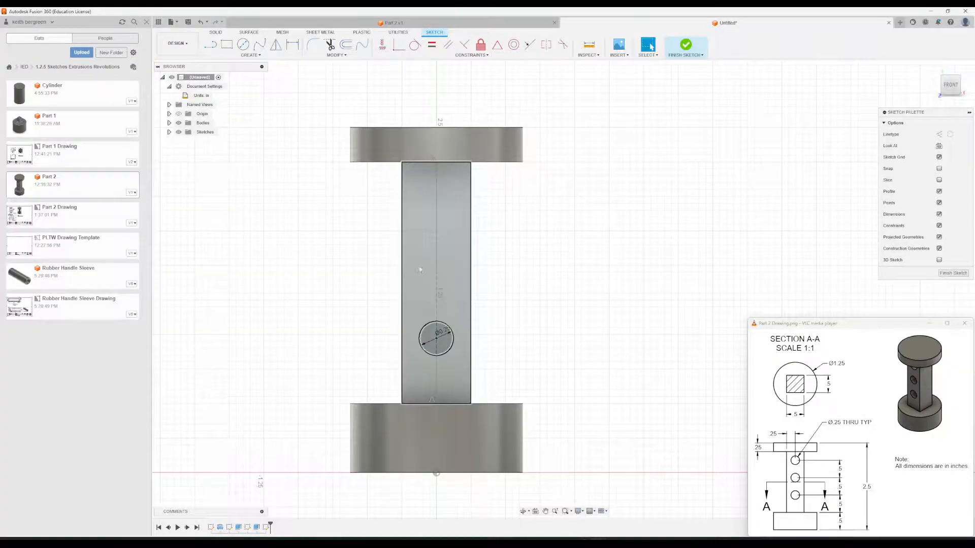
pyautogui.click(244, 44)
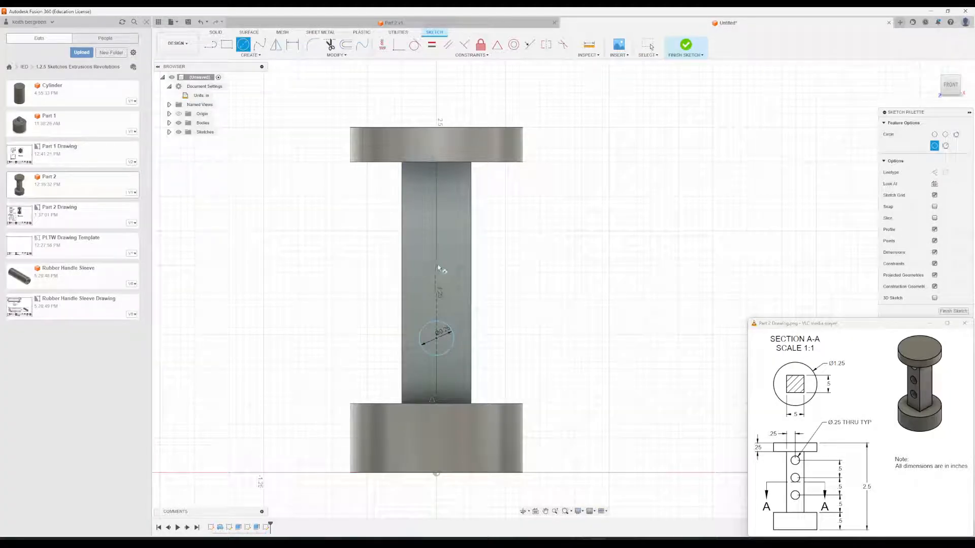
pyautogui.click(435, 264)
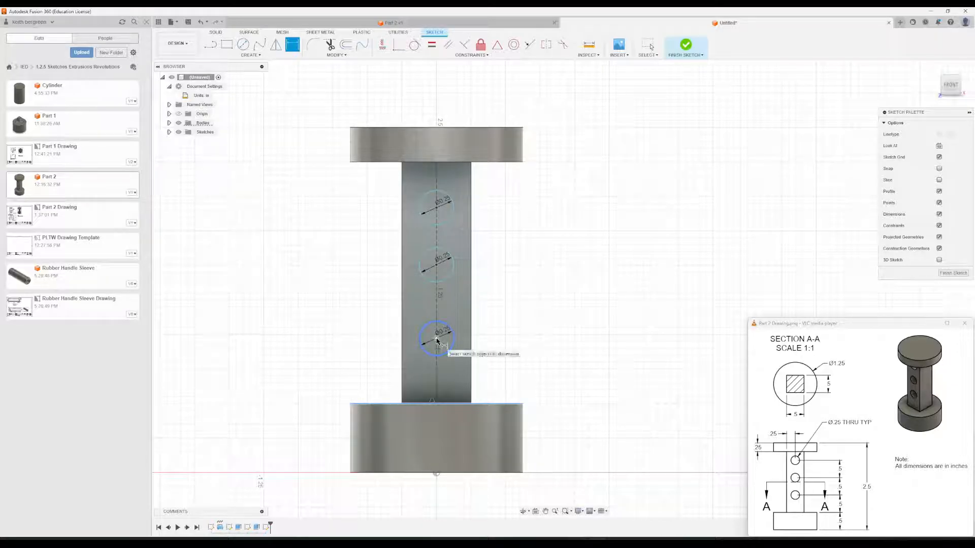
# - Dimension 0.50 from the base to the lowest circle and 0.50 between successive circles, then finish the sketch
pyautogui.click(435, 341)
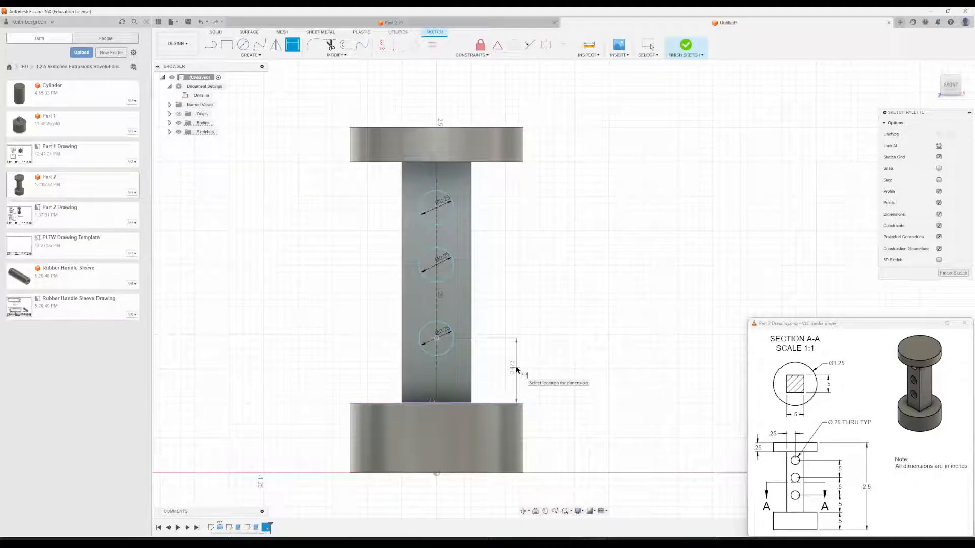
pyautogui.click(517, 366)
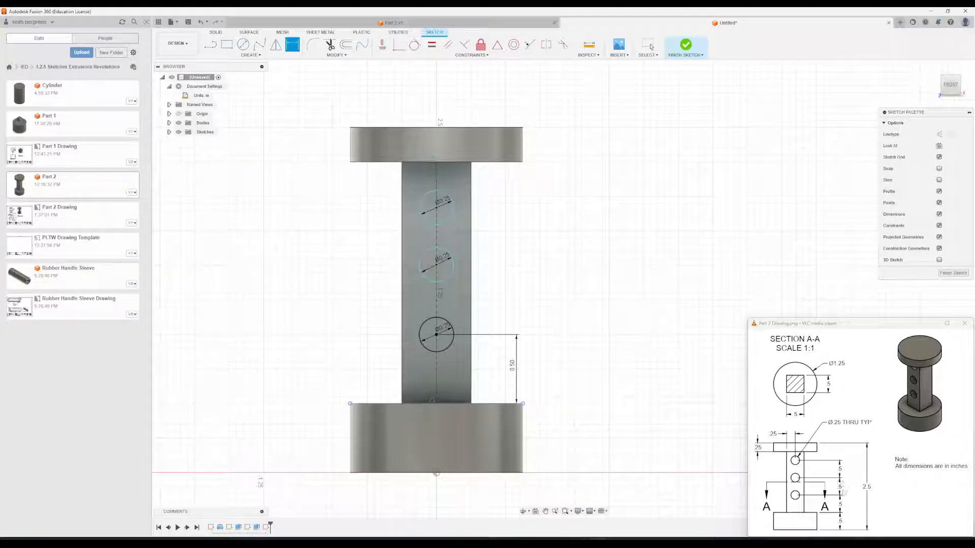
pyautogui.click(437, 336)
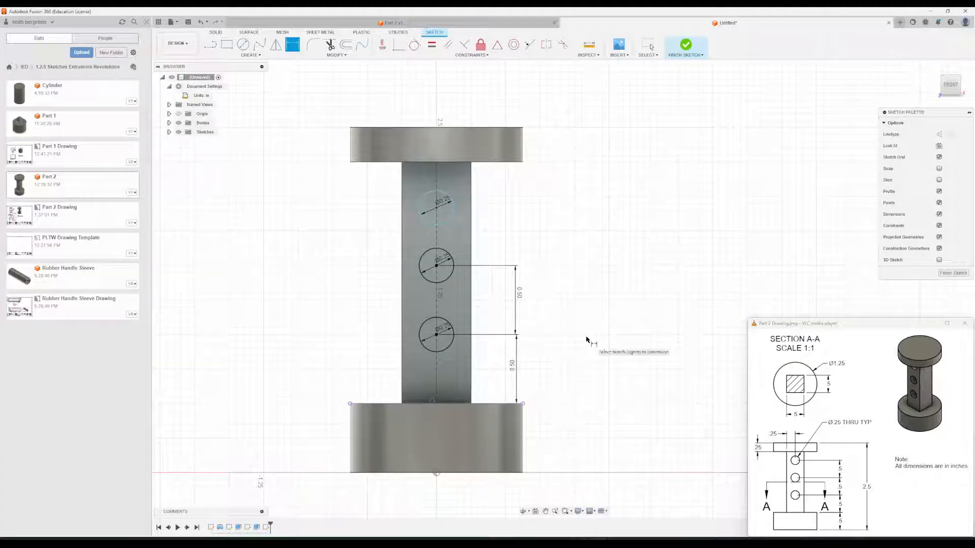
pyautogui.click(437, 265)
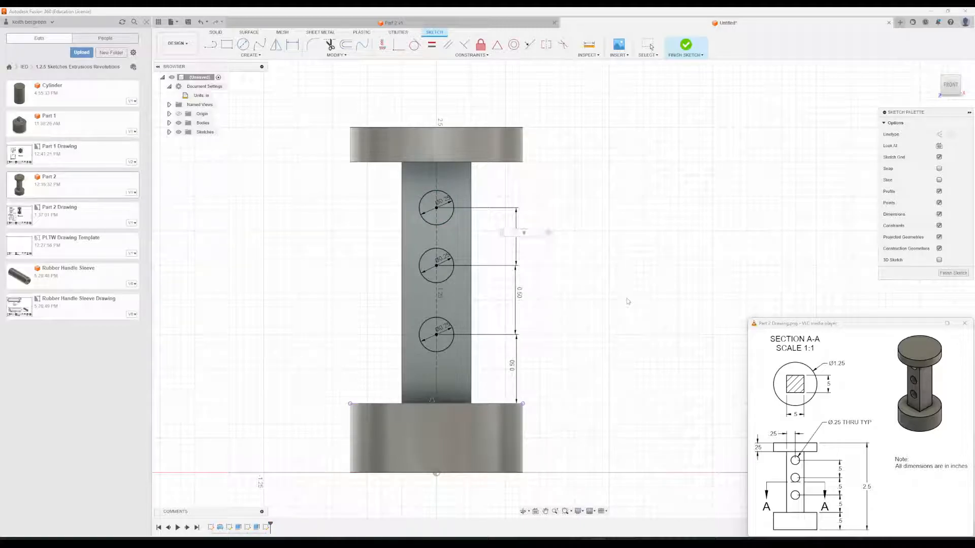
pyautogui.click(292, 43)
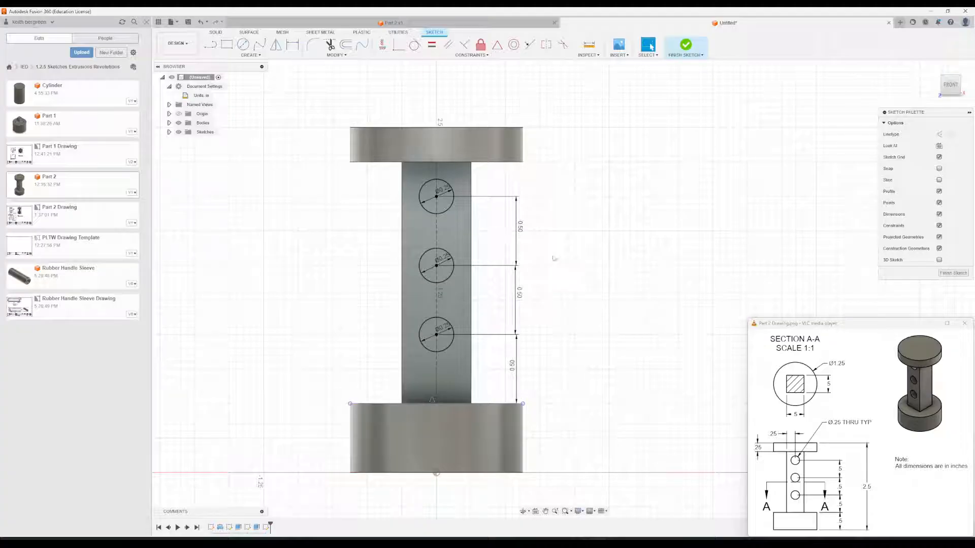
pyautogui.moveTo(686, 47)
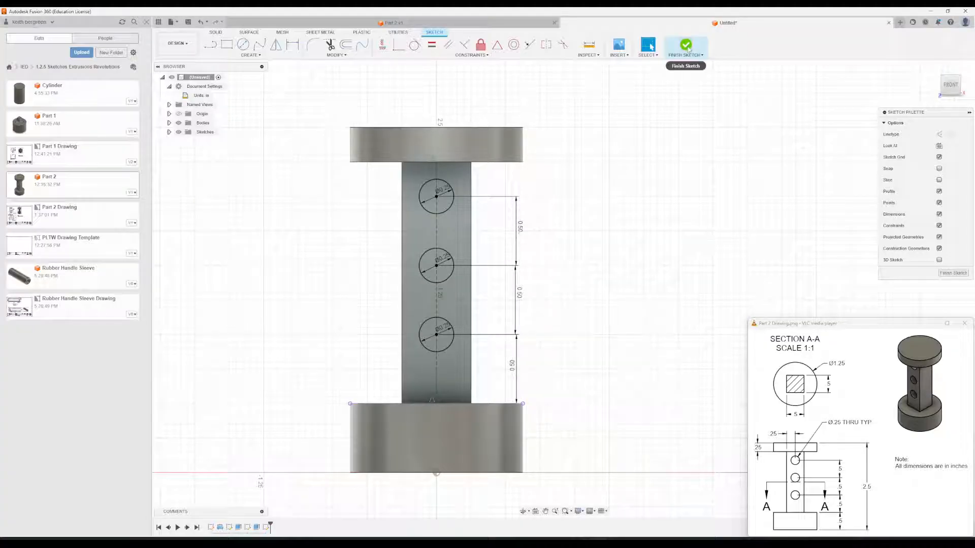
pyautogui.click(686, 48)
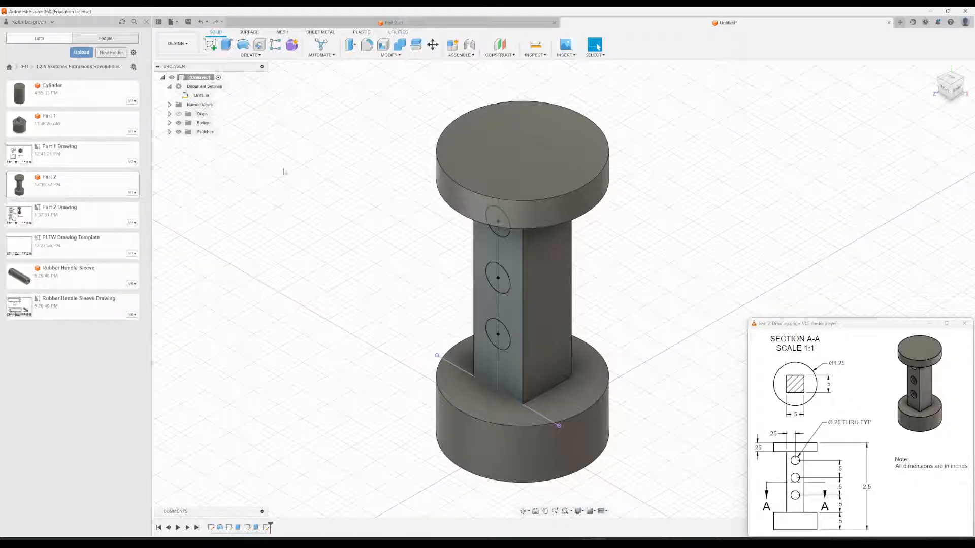
# - Extrude-cut the three circle profiles through the column with Extent set to All
pyautogui.click(218, 44)
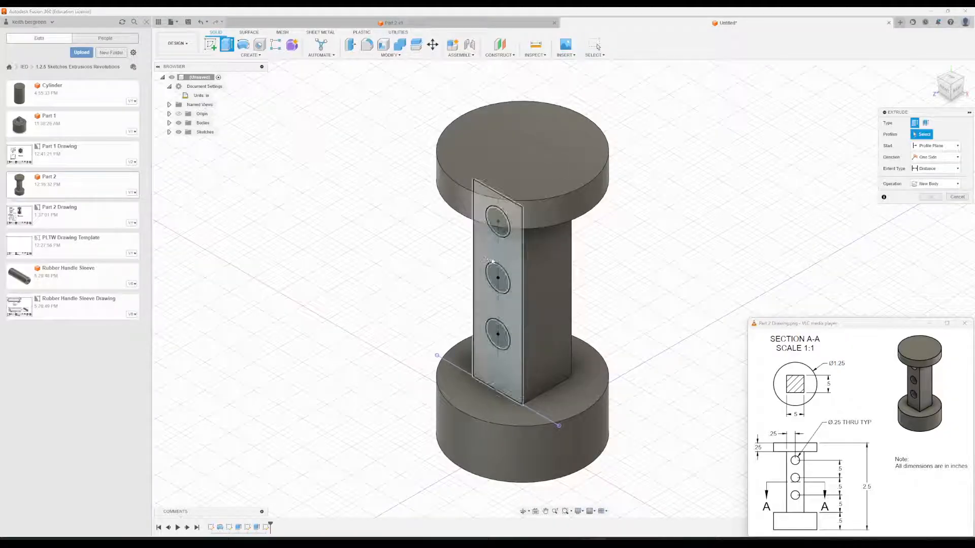
pyautogui.click(496, 222)
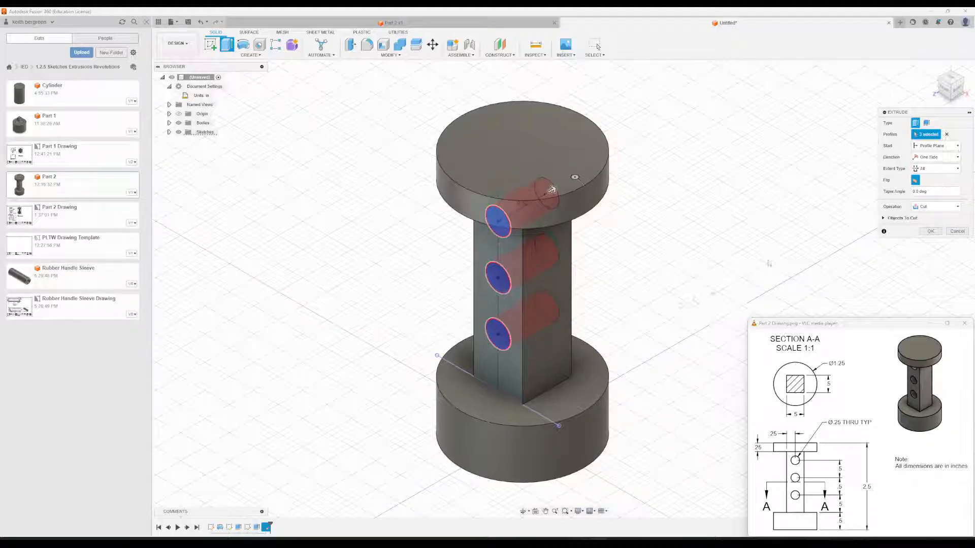
pyautogui.click(931, 232)
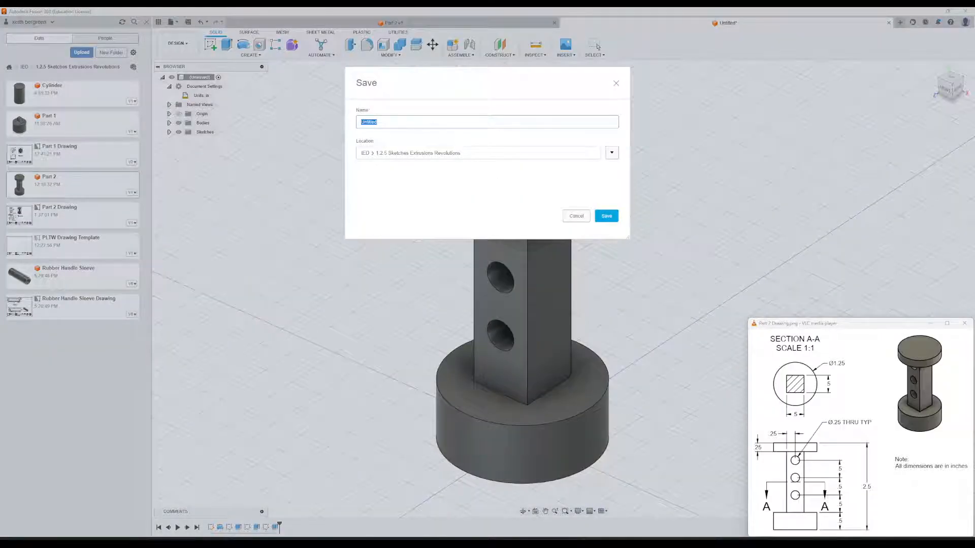
# - Name the design 'Part 2' in the Save dialog
pyautogui.write('Part 2')
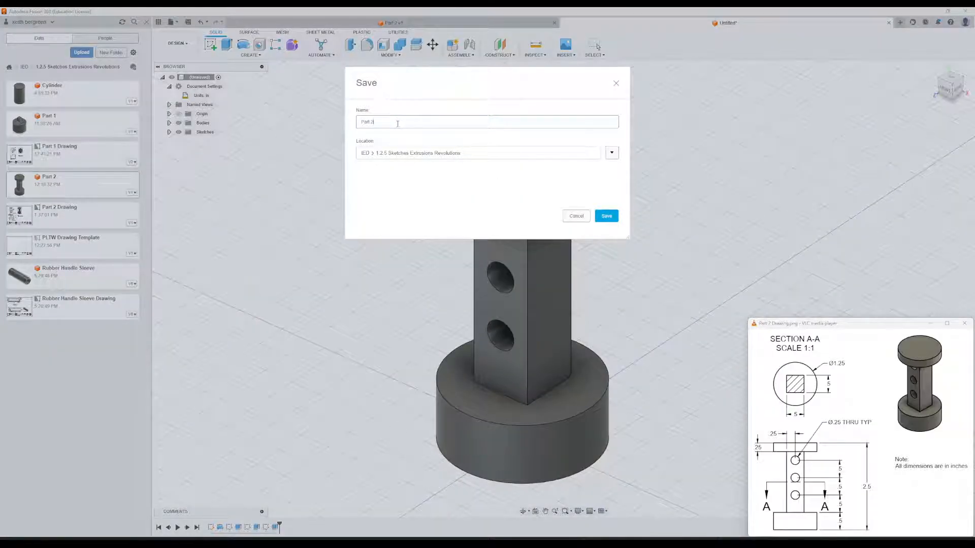